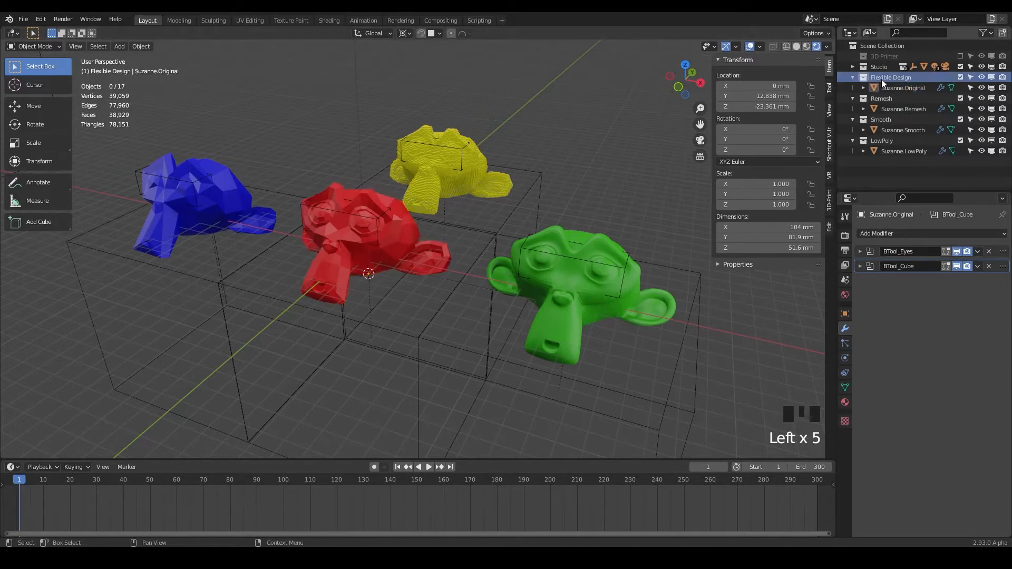
Step: Duplicate the Flexible Design collection from the Outliner and rename the copy WireFrame
{"action": "right_click", "coordinate": [890, 76]}
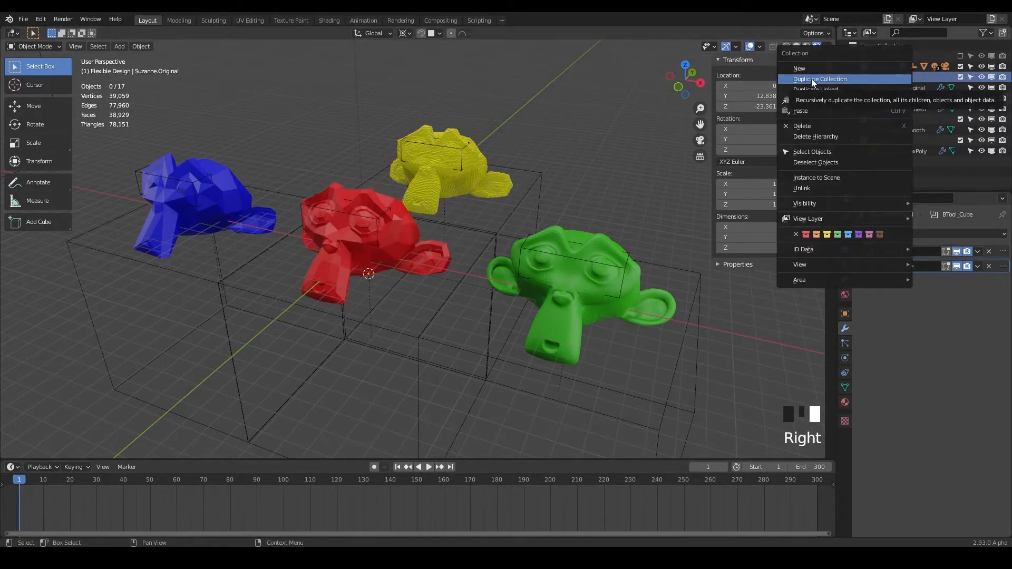
{"action": "left_click", "coordinate": [818, 79]}
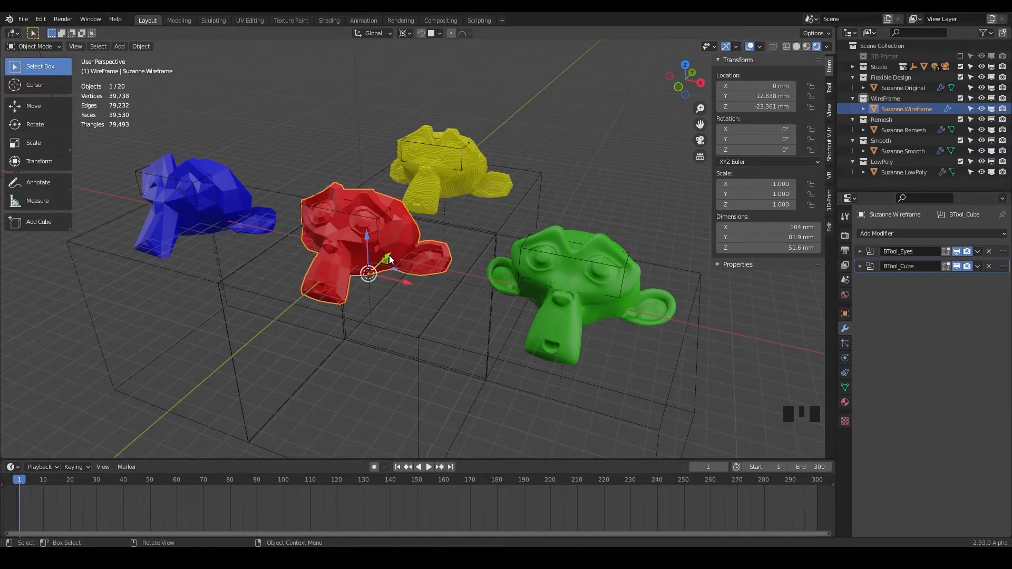
Step: Move the duplicated monkey about 130 mm along Y towards its own grid cell
{"action": "key", "text": "g"}
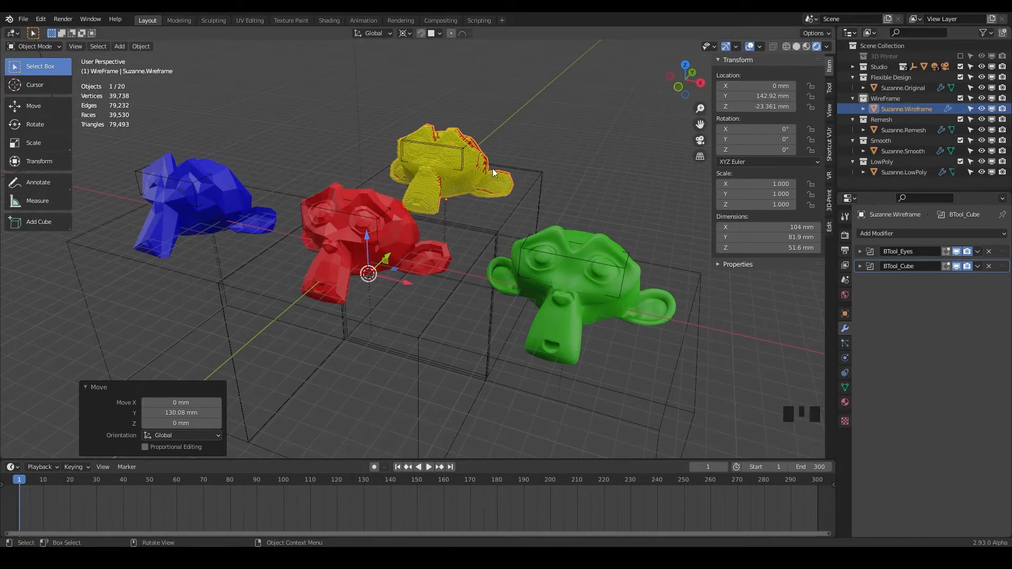
{"action": "mouse_move", "coordinate": [486, 191]}
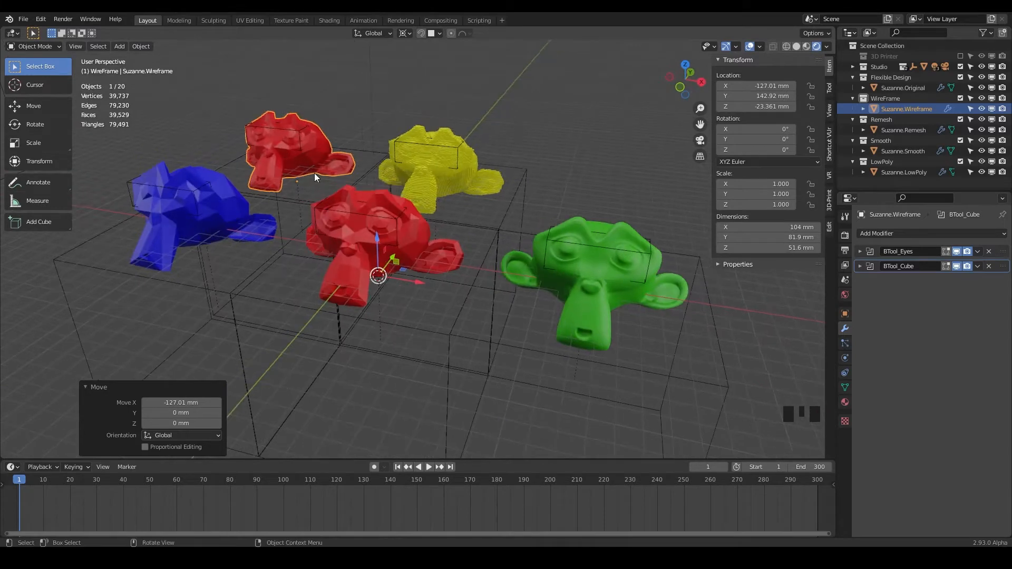
{"action": "mouse_move", "coordinate": [326, 140]}
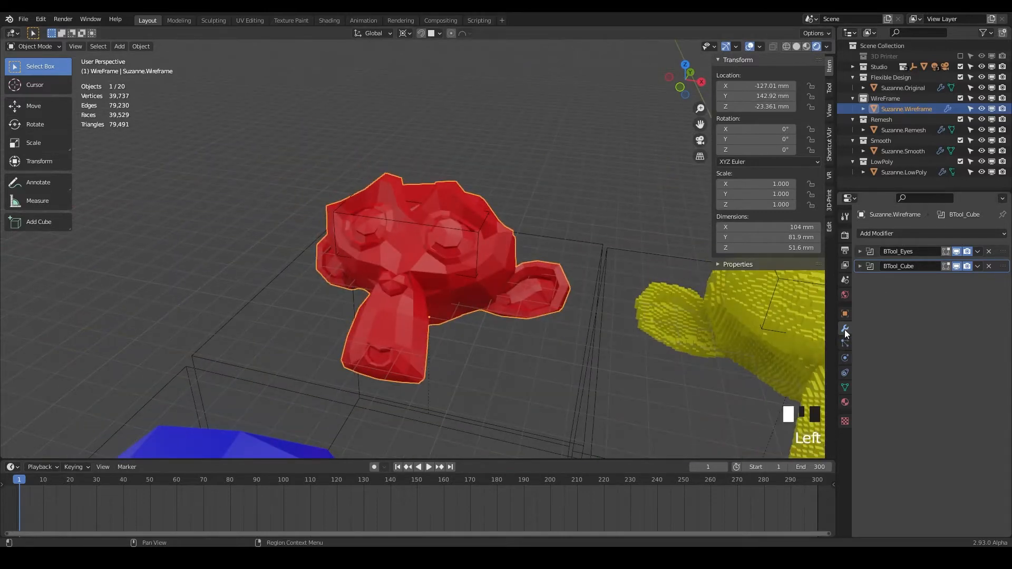
Step: Add a Wireframe modifier to Suzanne.Wireframe with 2 mm strut thickness
{"action": "left_click", "coordinate": [891, 233]}
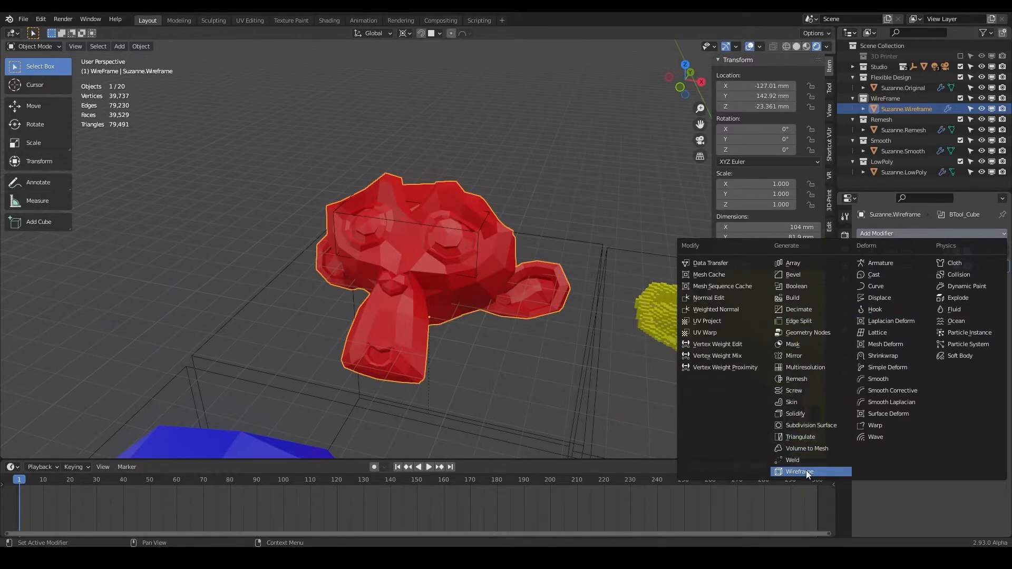
{"action": "left_click", "coordinate": [801, 472]}
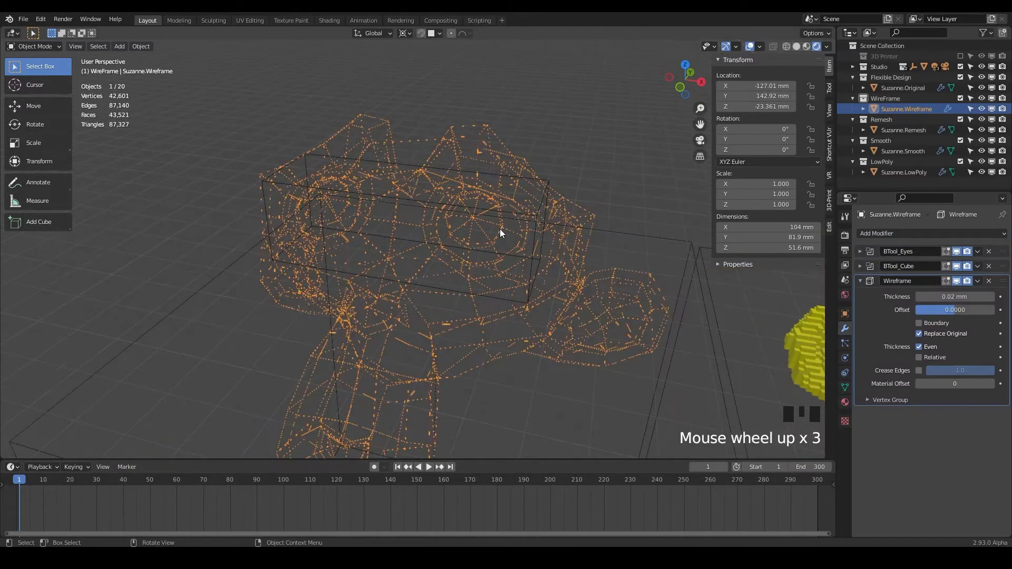
{"action": "scroll", "scroll_direction": "up", "scroll_amount": 3}
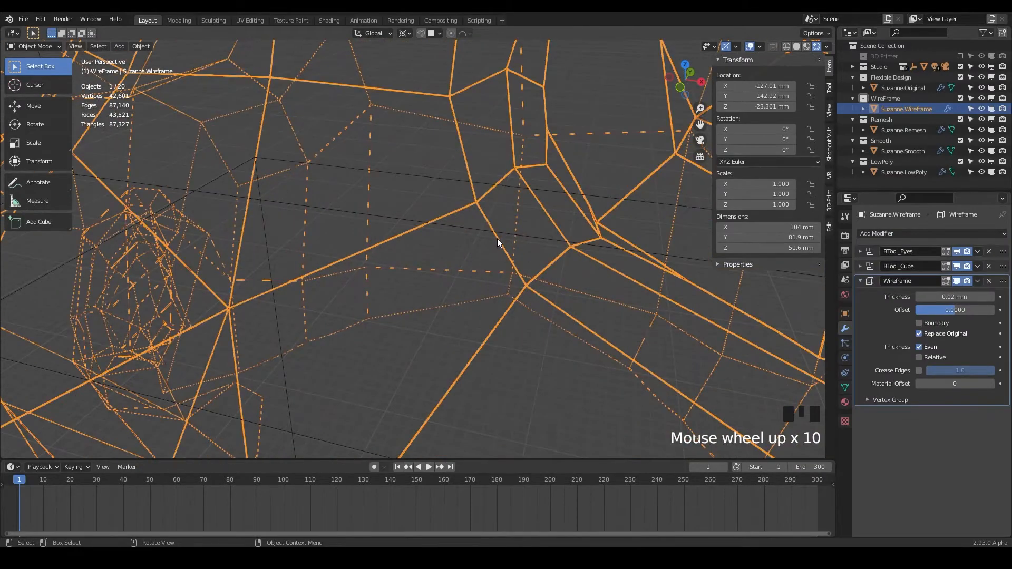
{"action": "scroll", "scroll_direction": "down", "scroll_amount": 3}
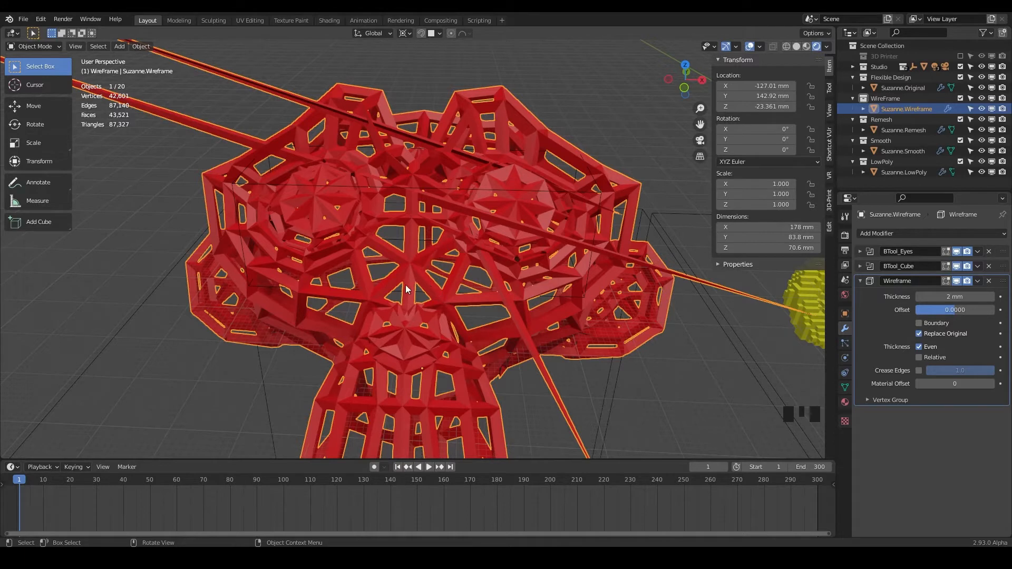
{"action": "mouse_move", "coordinate": [766, 227]}
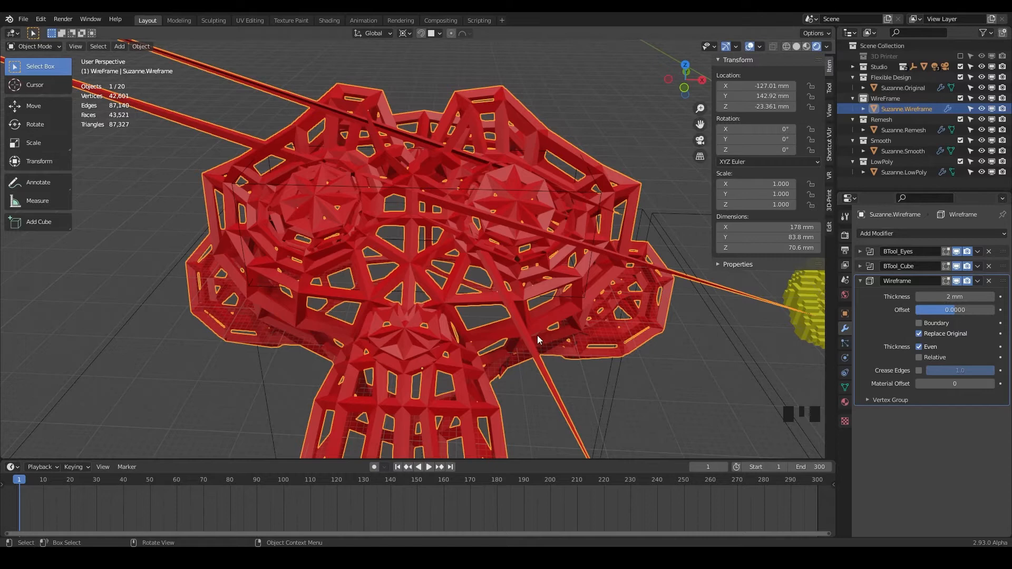
{"action": "mouse_move", "coordinate": [390, 219]}
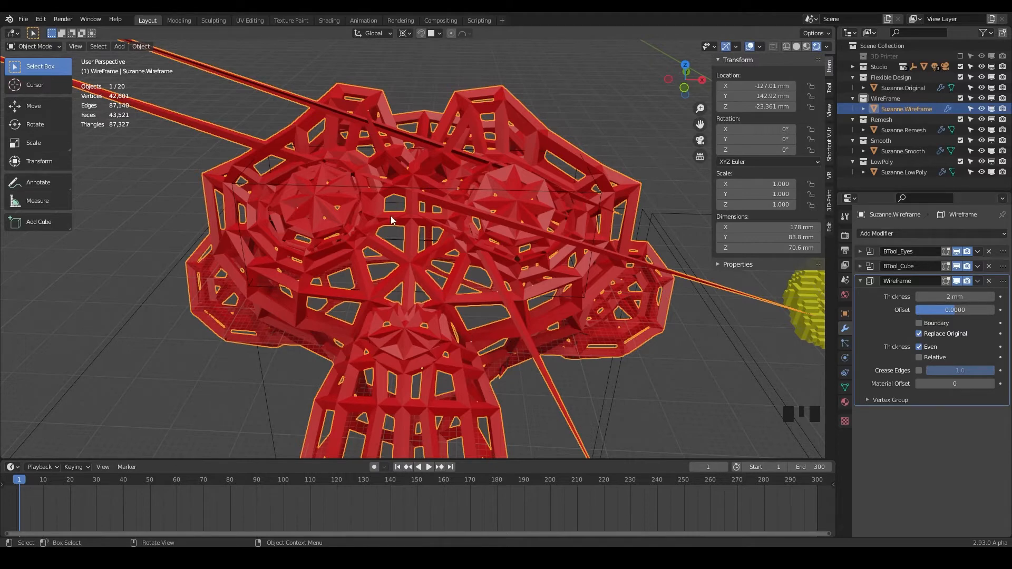
Step: Disable Thickness Even on the Wireframe modifier and inspect the lattice from several sides
{"action": "scroll", "scroll_direction": "down", "scroll_amount": 3}
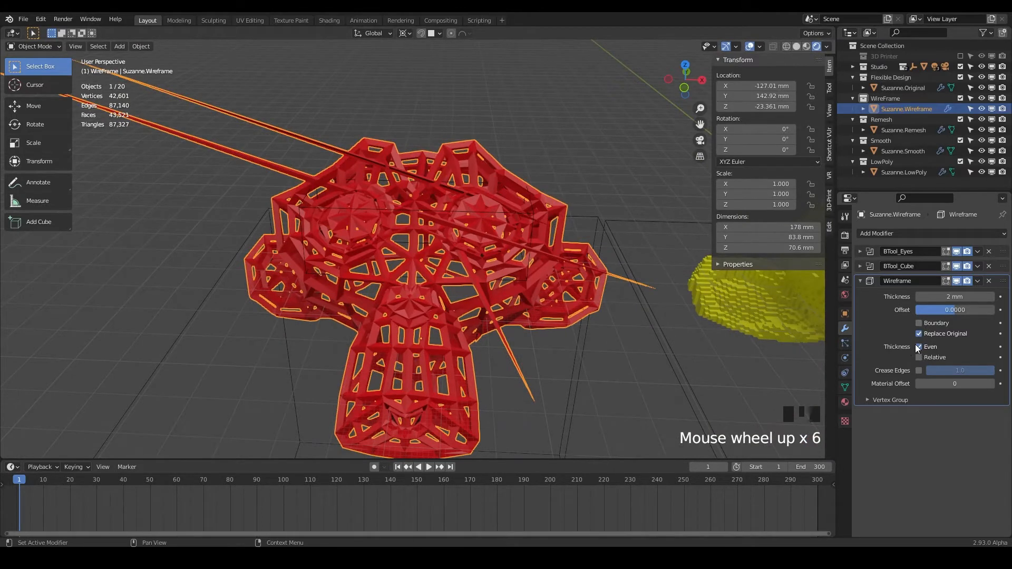
{"action": "left_click", "coordinate": [919, 347]}
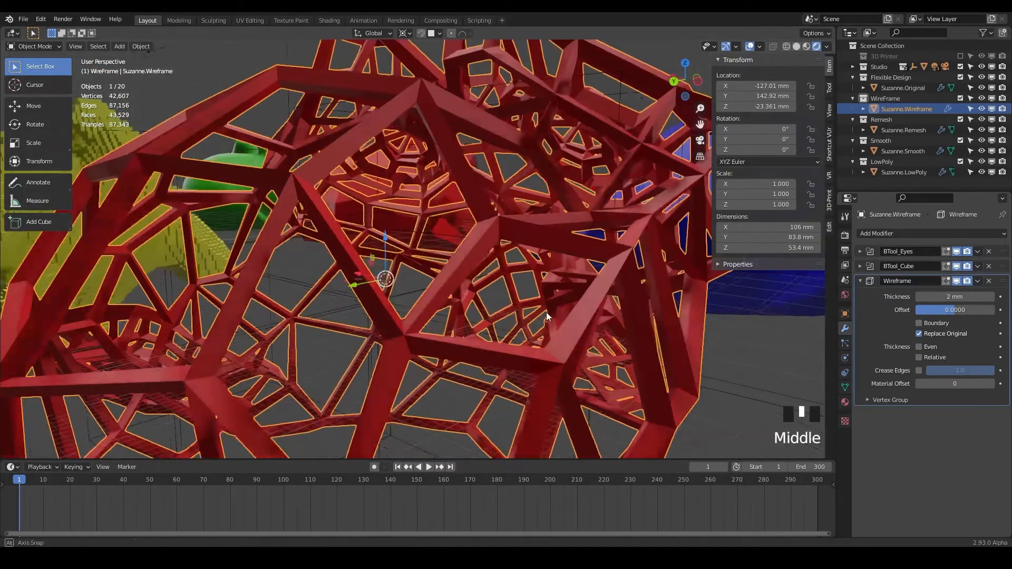
{"action": "left_click_drag", "start_coordinate": [548, 316], "coordinate": [341, 325]}
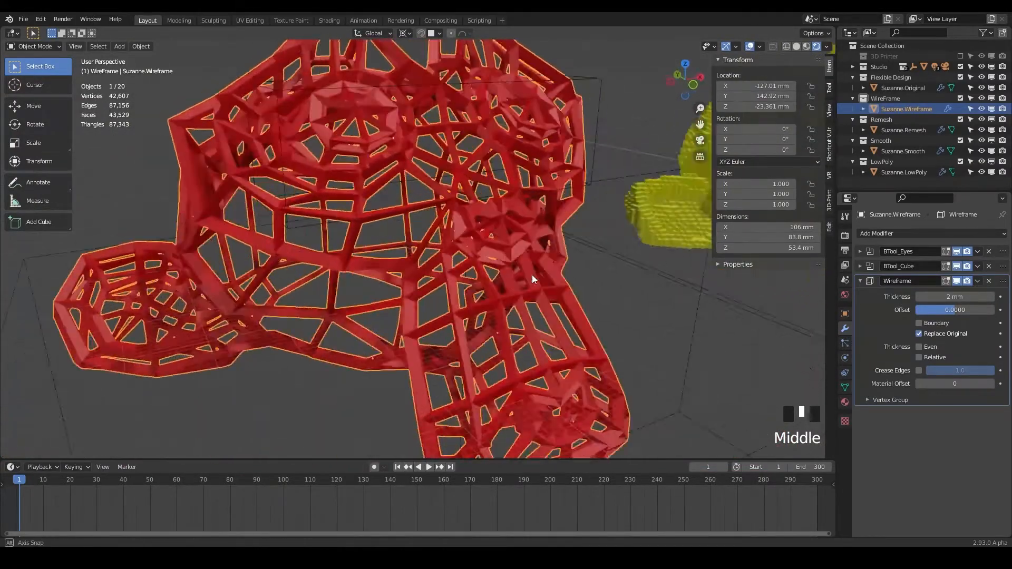
{"action": "left_click_drag", "start_coordinate": [532, 278], "coordinate": [419, 274]}
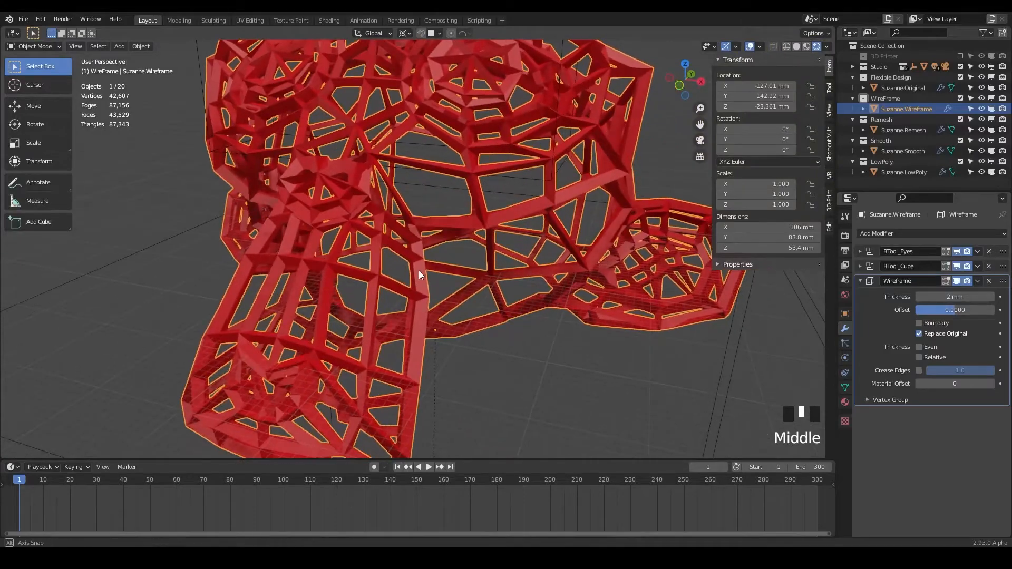
{"action": "left_click_drag", "start_coordinate": [419, 274], "coordinate": [487, 283]}
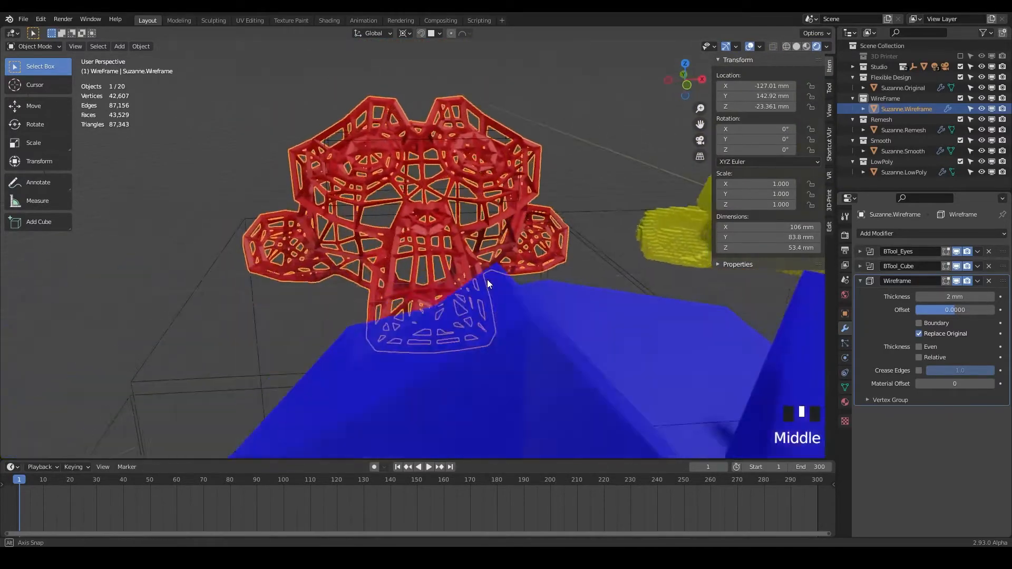
{"action": "left_click_drag", "start_coordinate": [488, 283], "coordinate": [540, 302]}
{"action": "type", "text": "3"}
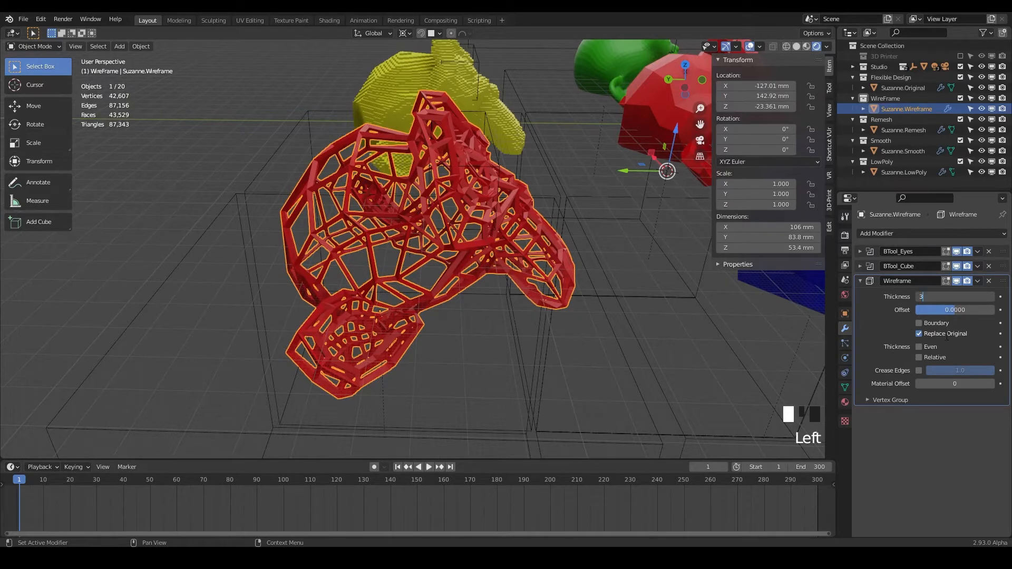
Step: Try 4 mm wireframe thickness, inspect the struts, then settle on 3 mm
{"action": "left_click_drag", "start_coordinate": [453, 259], "coordinate": [484, 206]}
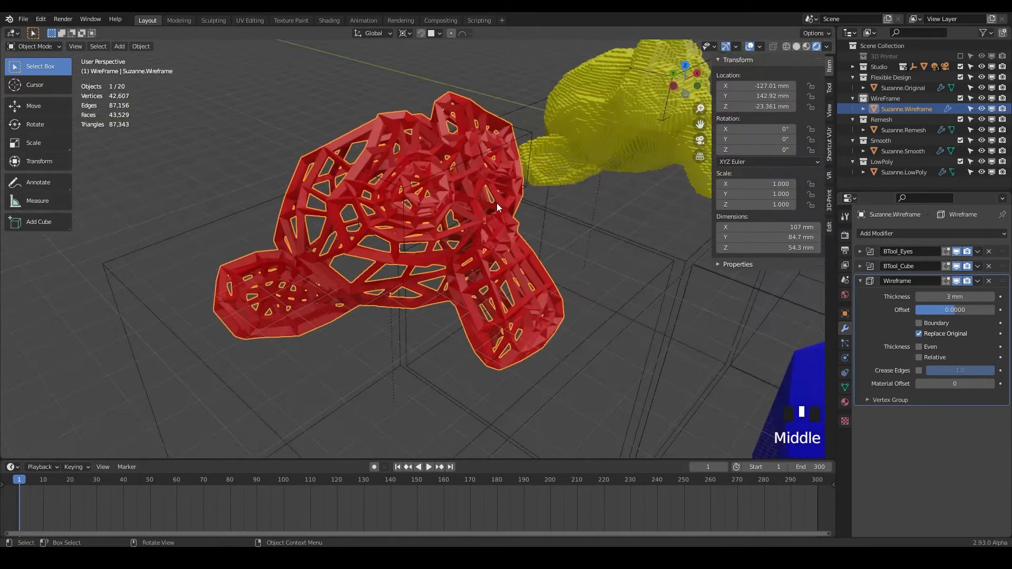
{"action": "scroll", "scroll_direction": "down", "scroll_amount": 3}
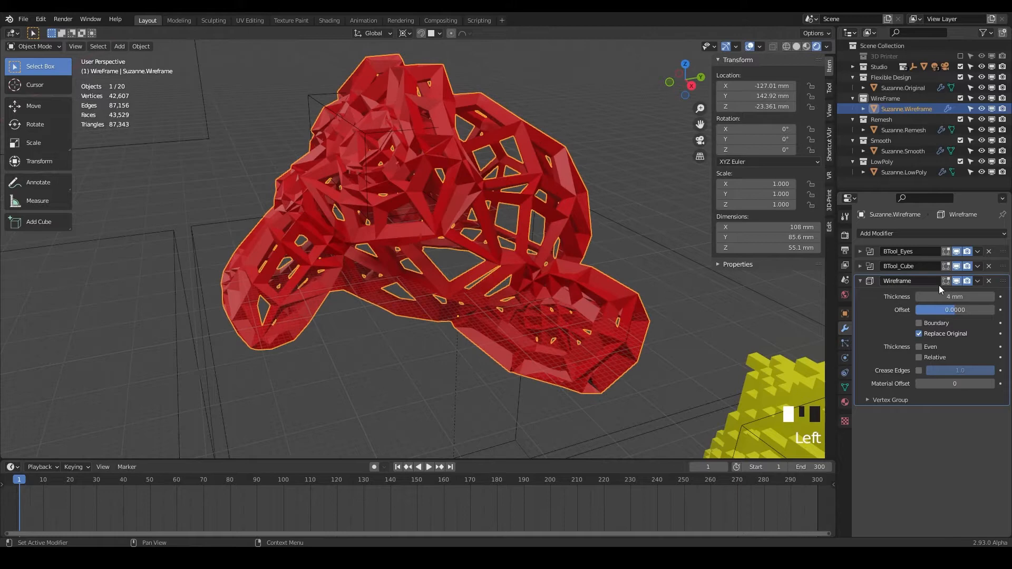
{"action": "scroll", "scroll_direction": "up", "scroll_amount": 3}
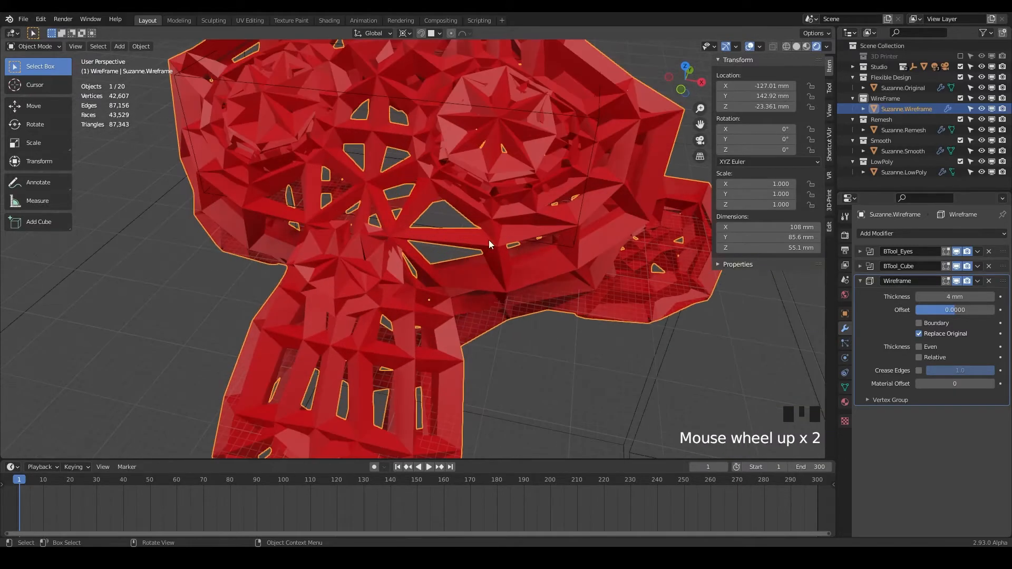
{"action": "left_click_drag", "start_coordinate": [489, 244], "coordinate": [442, 176]}
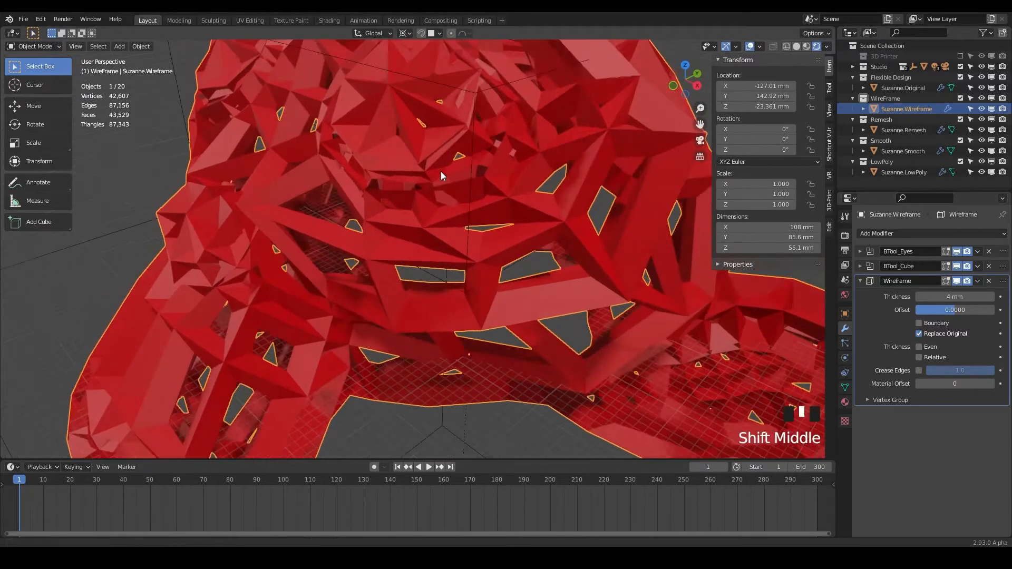
{"action": "left_click_drag", "start_coordinate": [442, 176], "coordinate": [452, 243]}
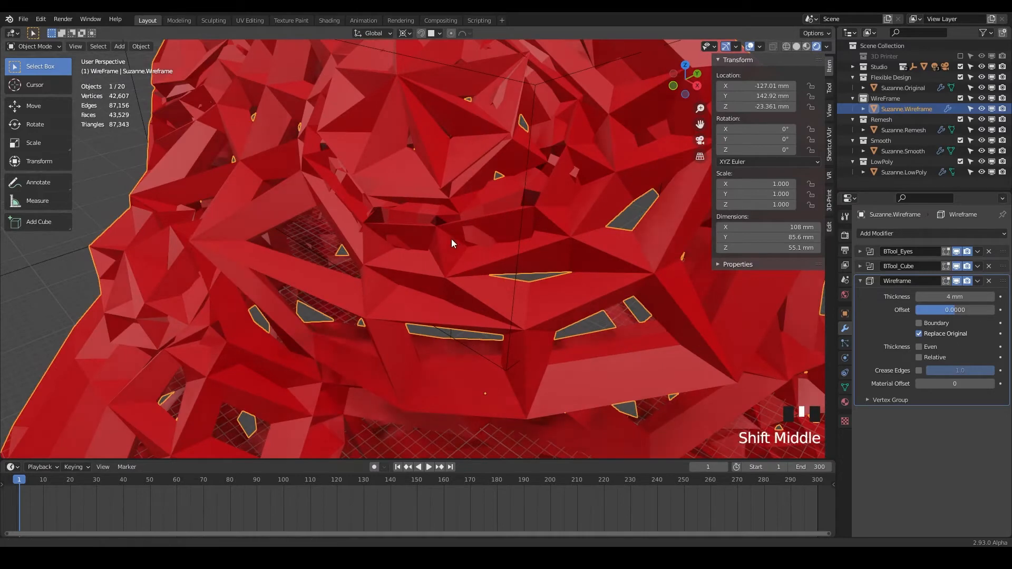
{"action": "left_click_drag", "start_coordinate": [452, 242], "coordinate": [437, 136]}
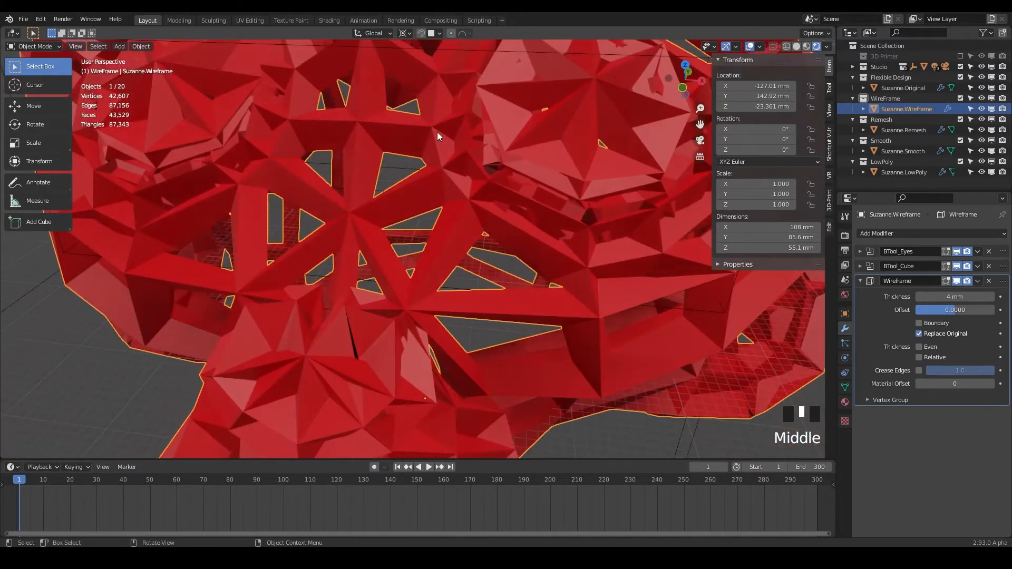
{"action": "left_click", "coordinate": [955, 296]}
{"action": "type", "text": "3"}
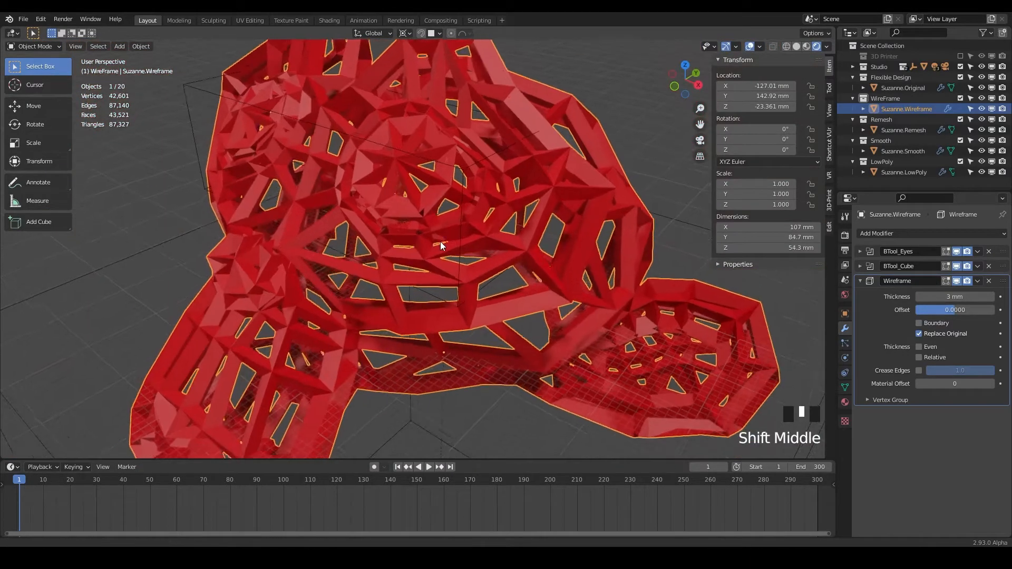
{"action": "scroll", "scroll_direction": "down", "scroll_amount": 3}
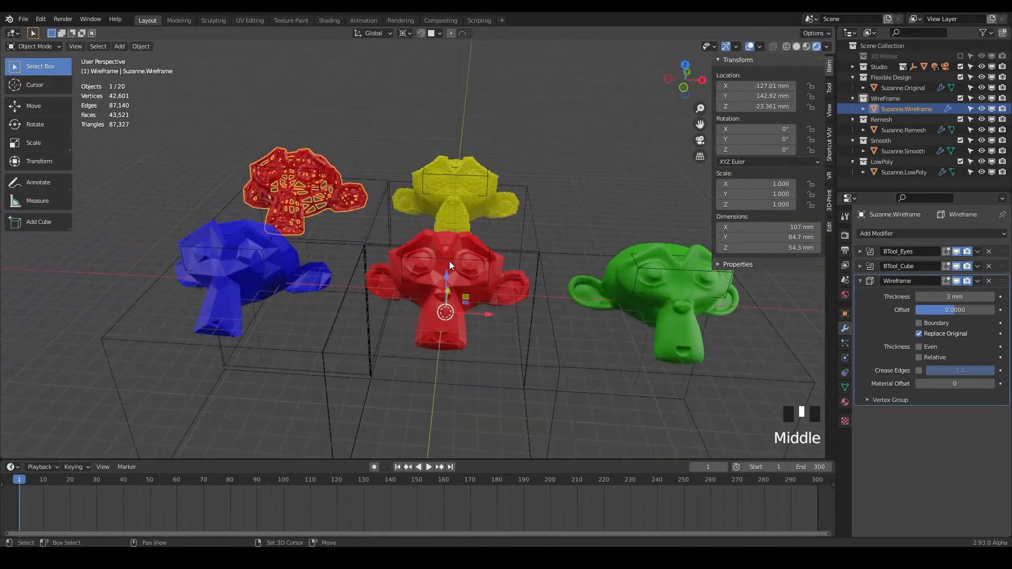
Step: Give the wireframe monkey a white material named White, then duplicate the WireFrame collection
{"action": "left_click_drag", "start_coordinate": [450, 266], "coordinate": [615, 289]}
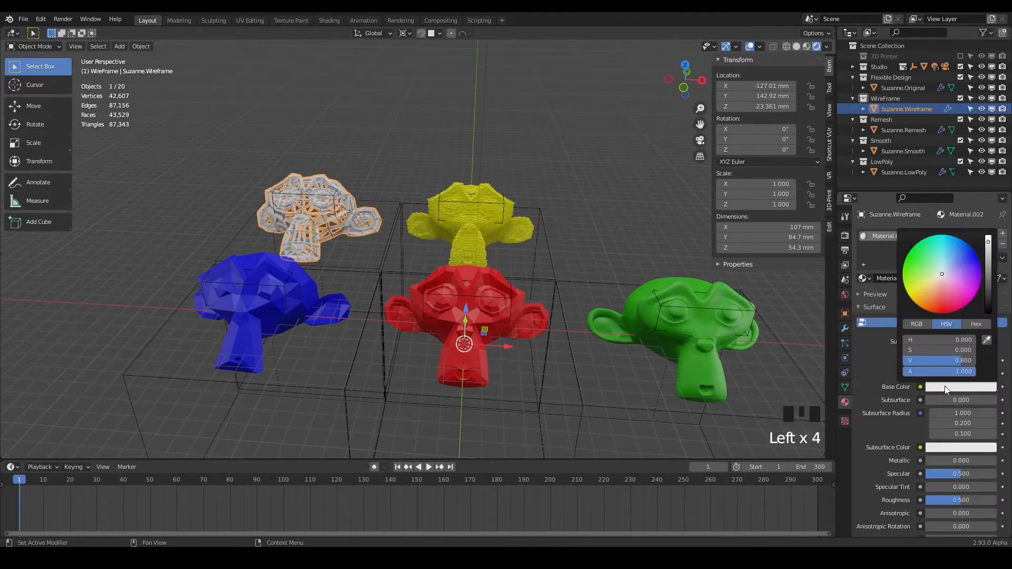
{"action": "left_click", "coordinate": [949, 390]}
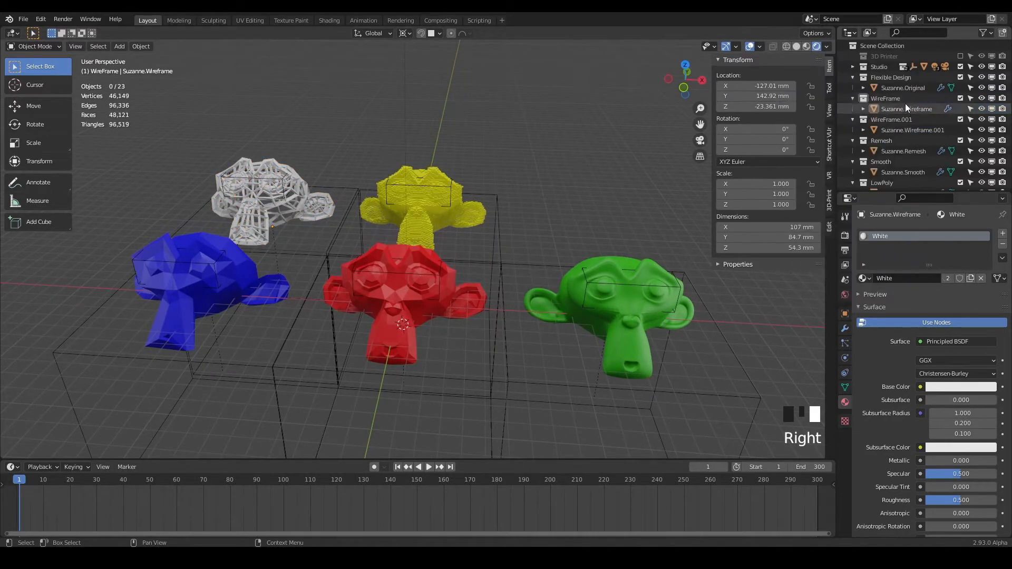
{"action": "left_click", "coordinate": [893, 119]}
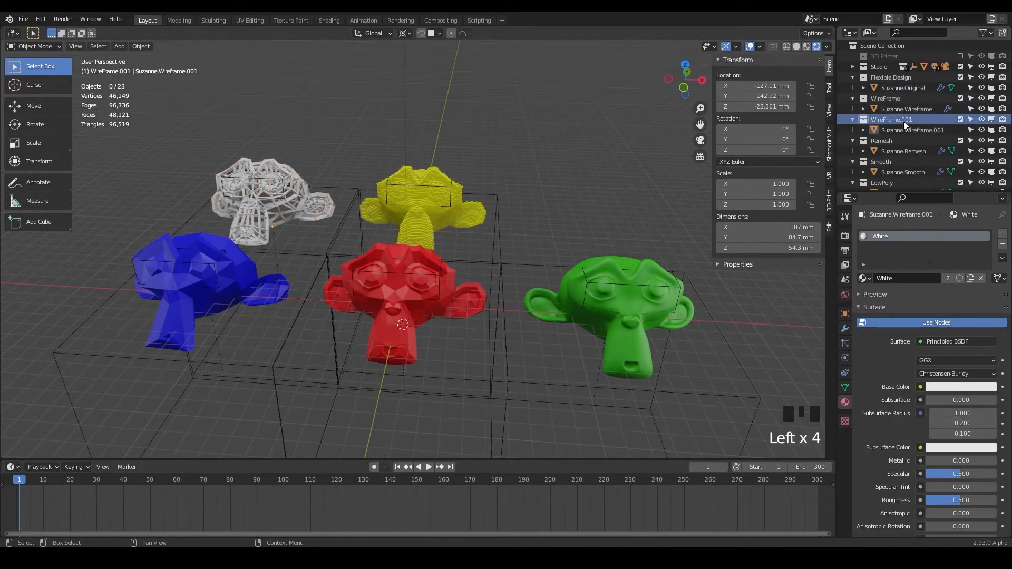
Step: Rename the duplicate to Voronoi and move it 254 mm along X into the back-right cell
{"action": "double_click", "coordinate": [892, 119]}
{"action": "type", "text": "Voronoi"}
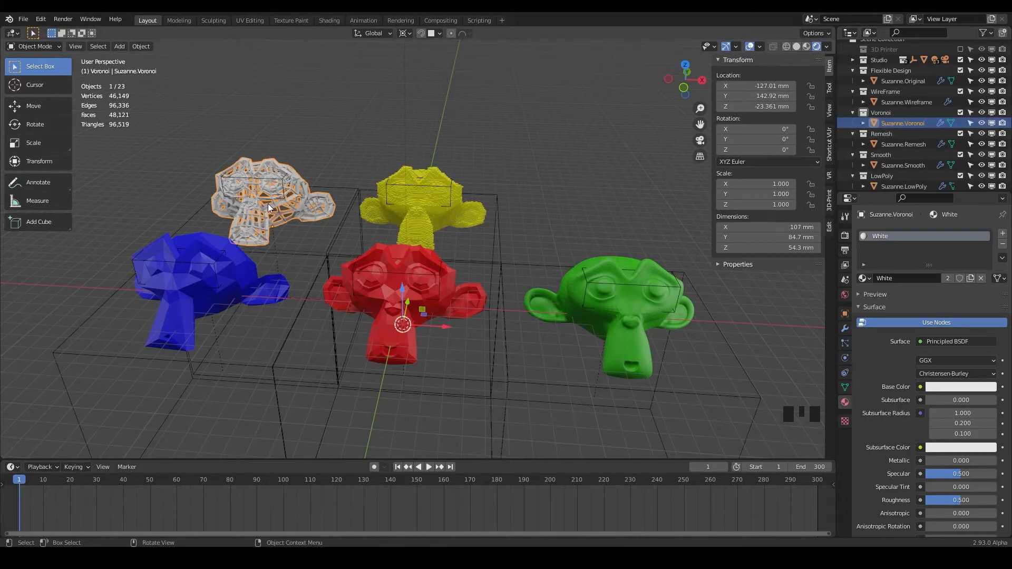
{"action": "key", "text": "g"}
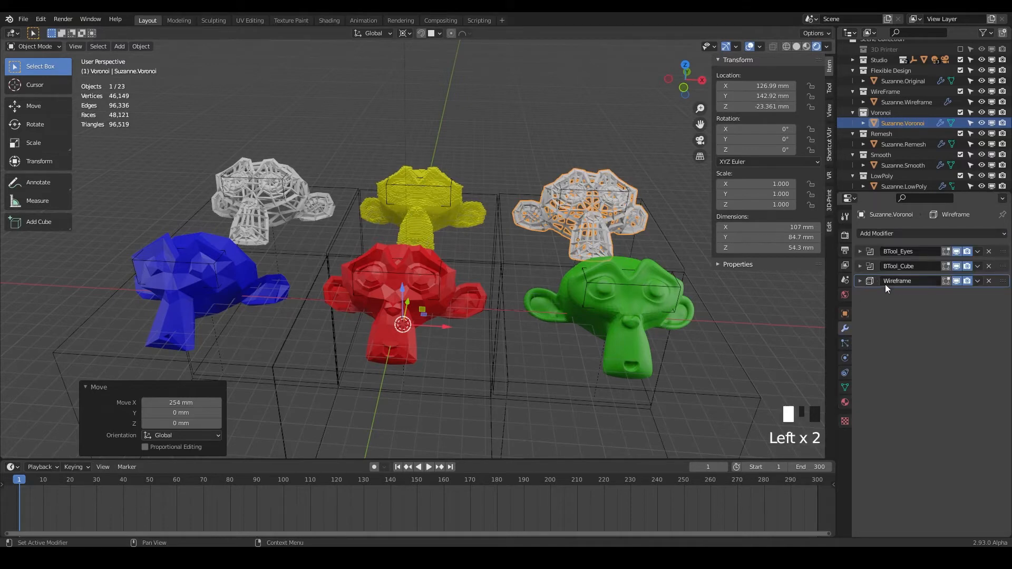
Step: Add a Subdivision Surface modifier to Suzanne.Voronoi at viewport level 2
{"action": "left_click", "coordinate": [876, 233]}
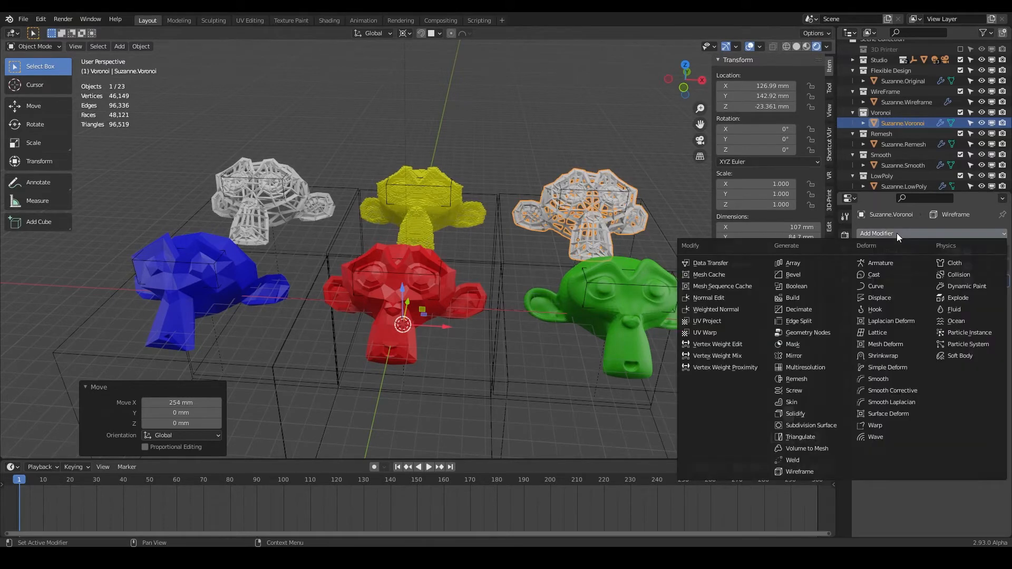
{"action": "mouse_move", "coordinate": [812, 424]}
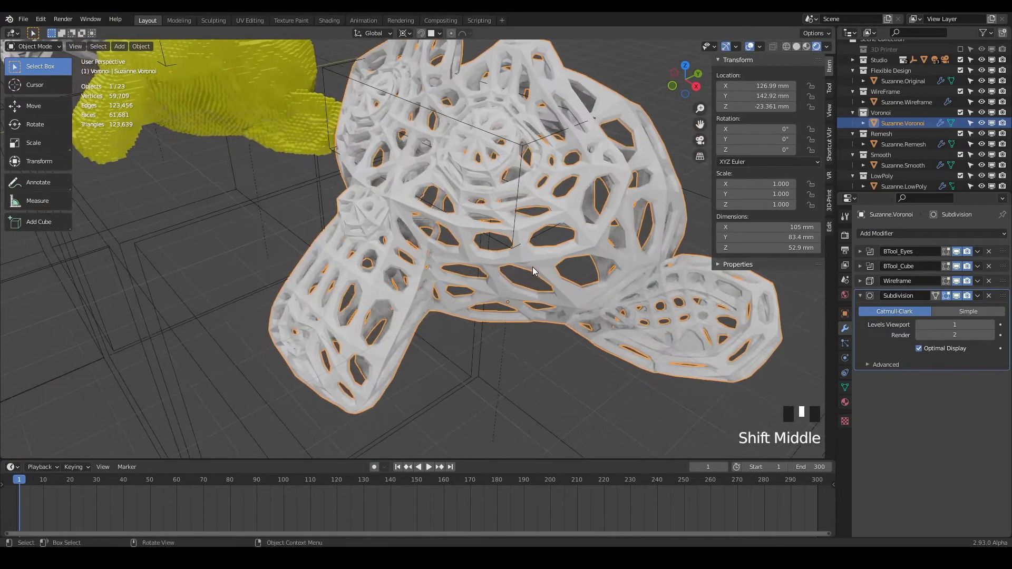
{"action": "left_click_drag", "start_coordinate": [532, 271], "coordinate": [452, 287]}
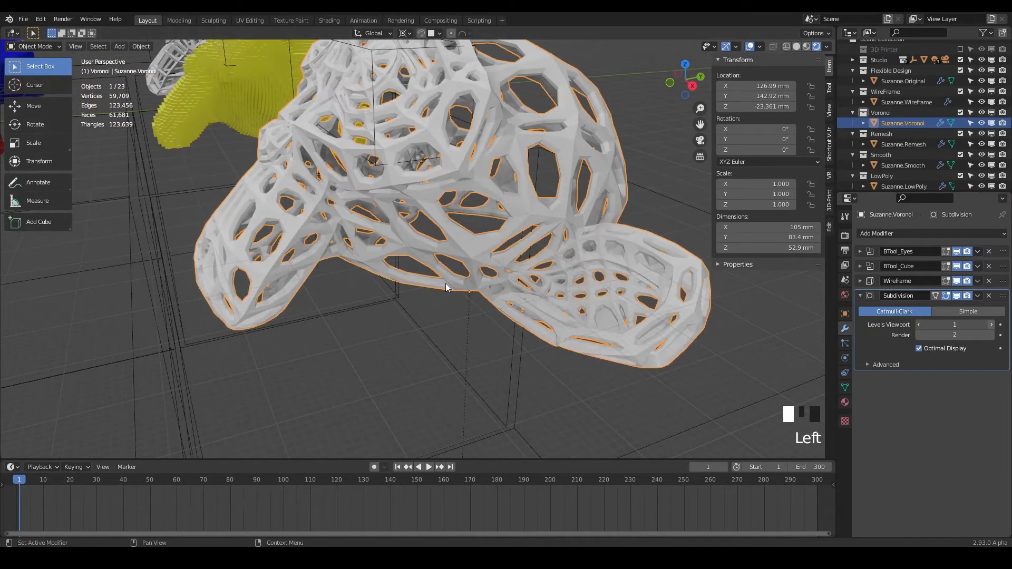
{"action": "left_click", "coordinate": [992, 325]}
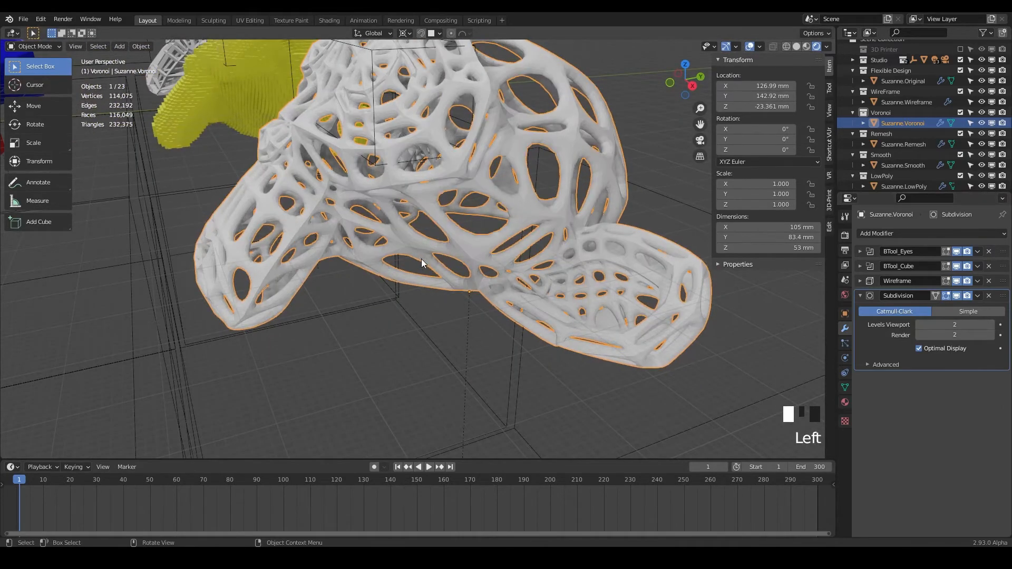
{"action": "scroll", "scroll_direction": "up", "scroll_amount": 3}
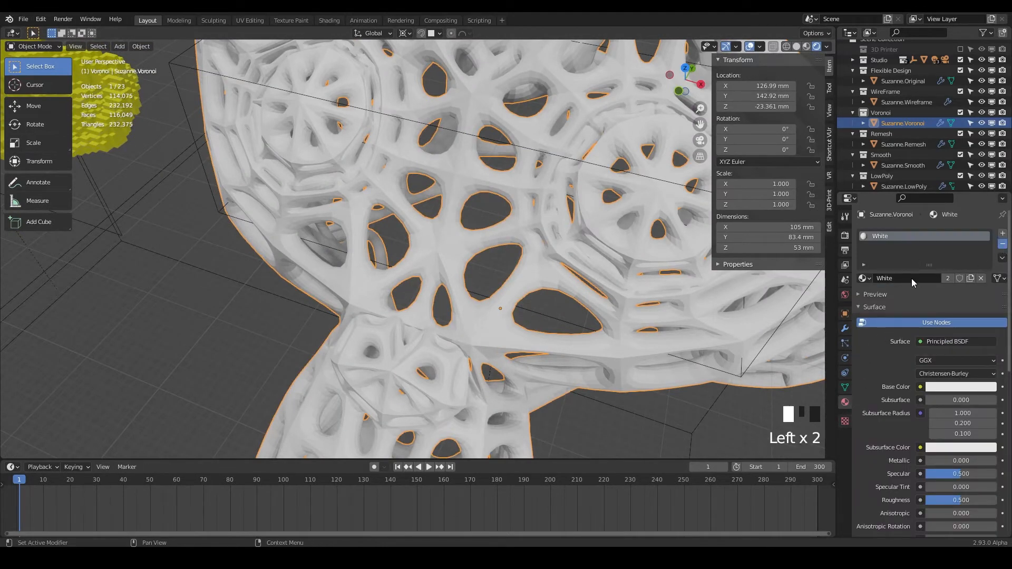
Step: Replace the shared White material with a new one and hide all collections except Voronoi
{"action": "left_click", "coordinate": [980, 278]}
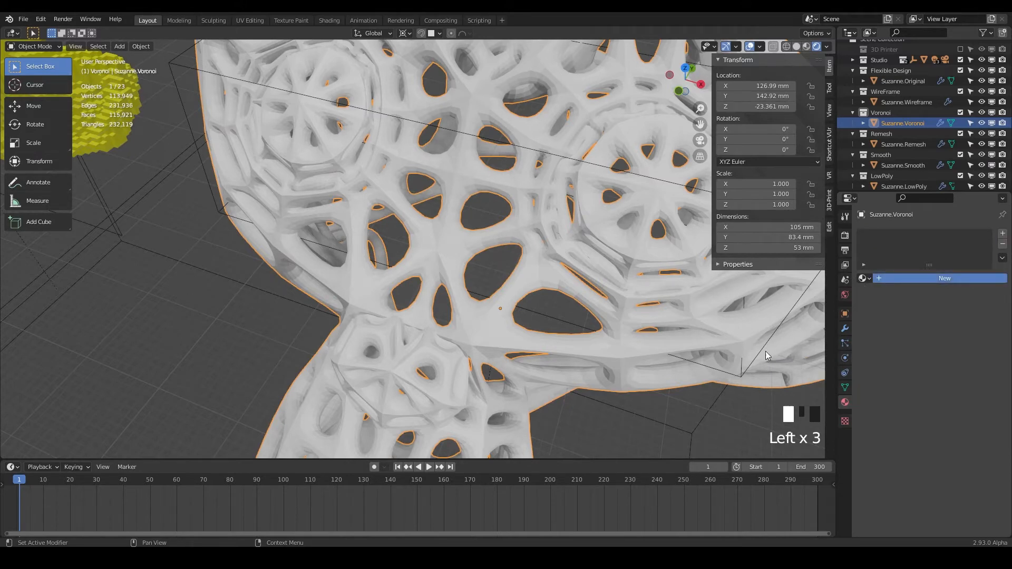
{"action": "scroll", "scroll_direction": "down", "scroll_amount": 3}
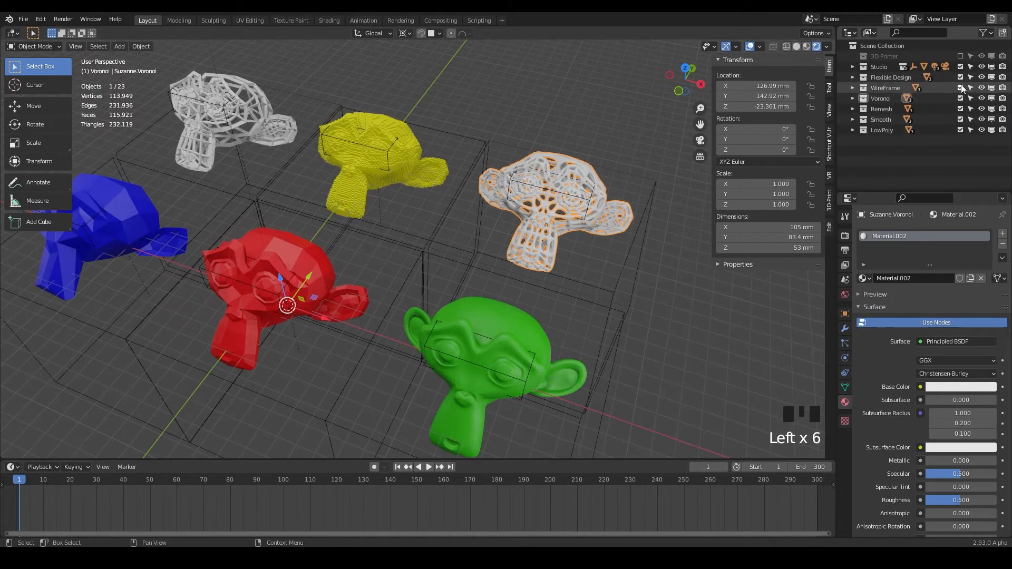
{"action": "left_click", "coordinate": [960, 87]}
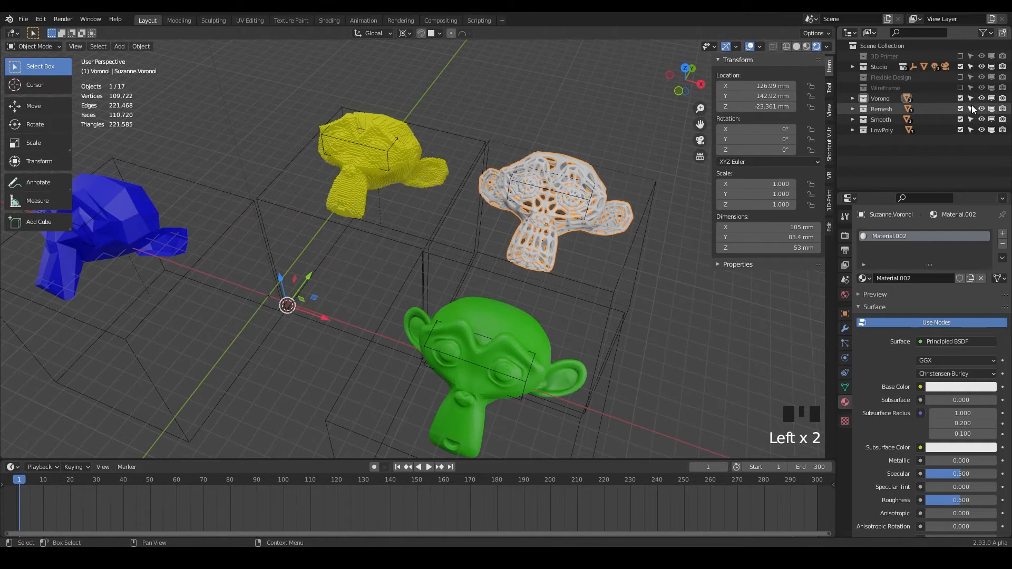
{"action": "left_click", "coordinate": [961, 109]}
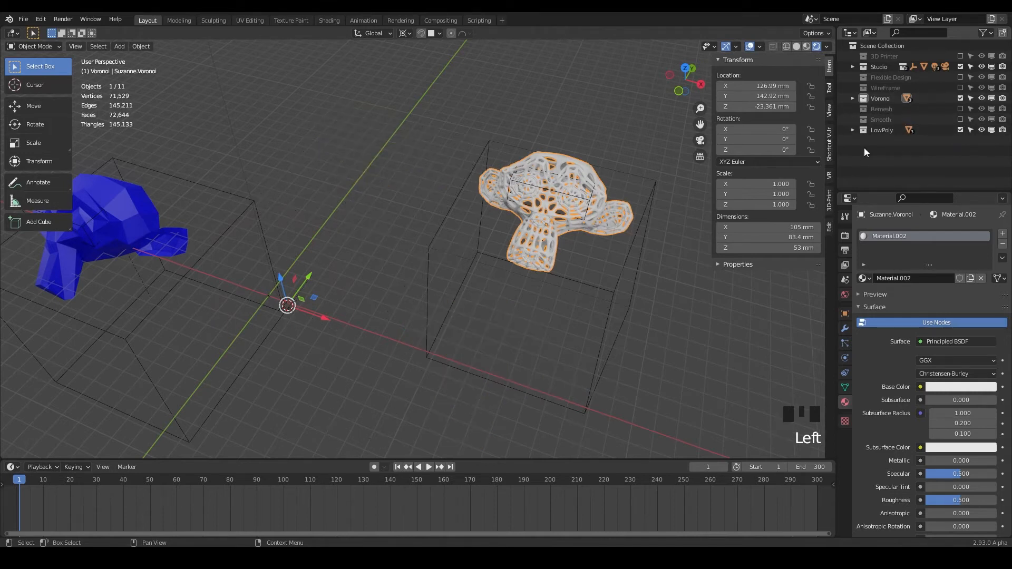
{"action": "left_click_drag", "start_coordinate": [452, 258], "coordinate": [456, 263]}
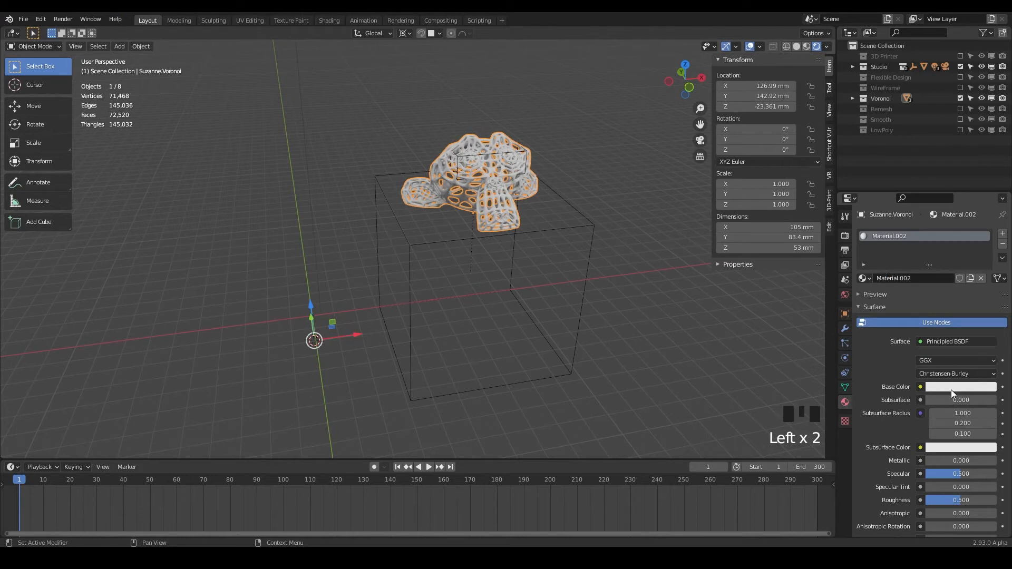
Step: Set the base colour to saturated cyan (H 0.5, S 1.0) and rename the material Pink
{"action": "left_click", "coordinate": [960, 387]}
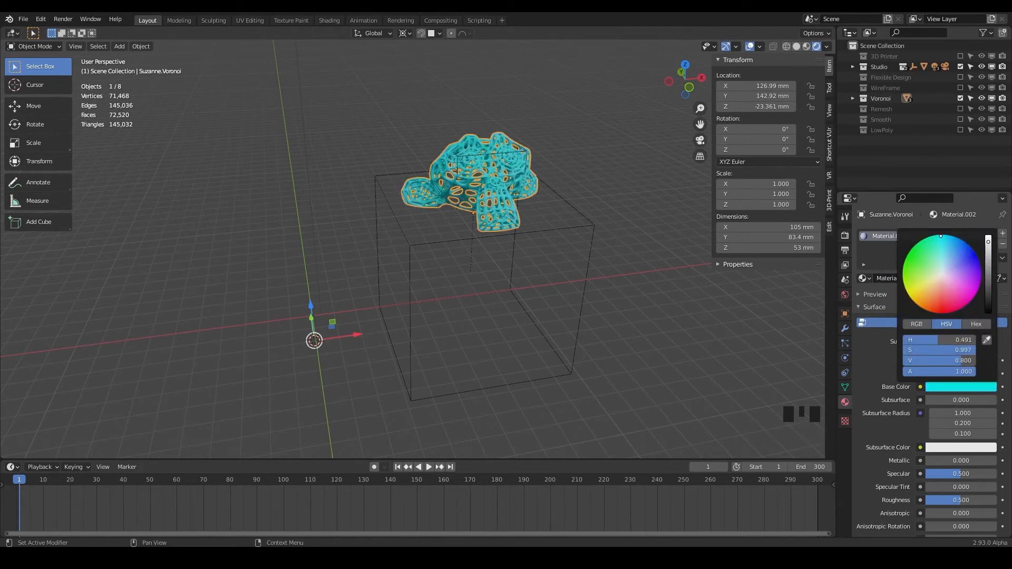
{"action": "left_click", "coordinate": [939, 297]}
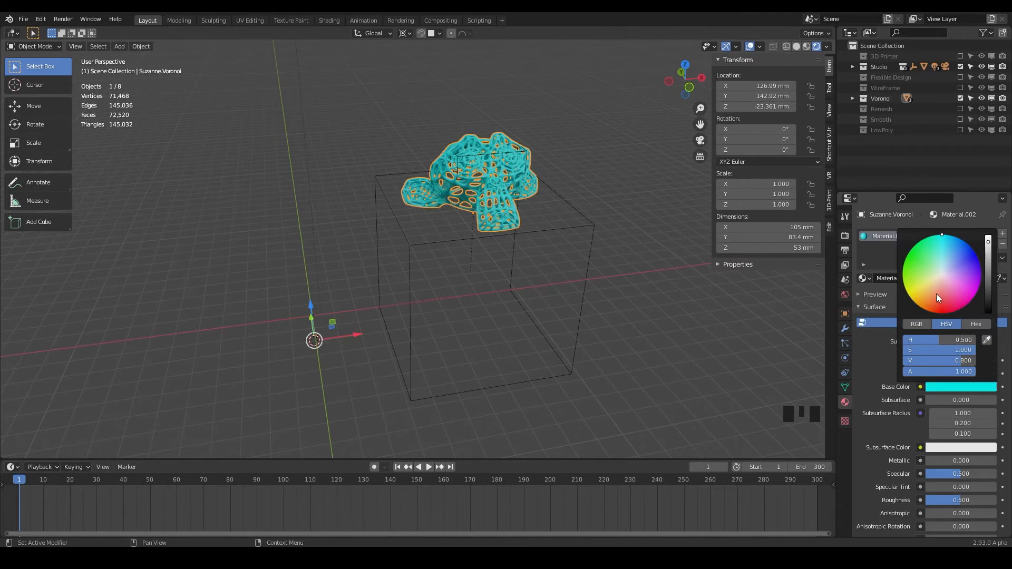
{"action": "left_click", "coordinate": [534, 219]}
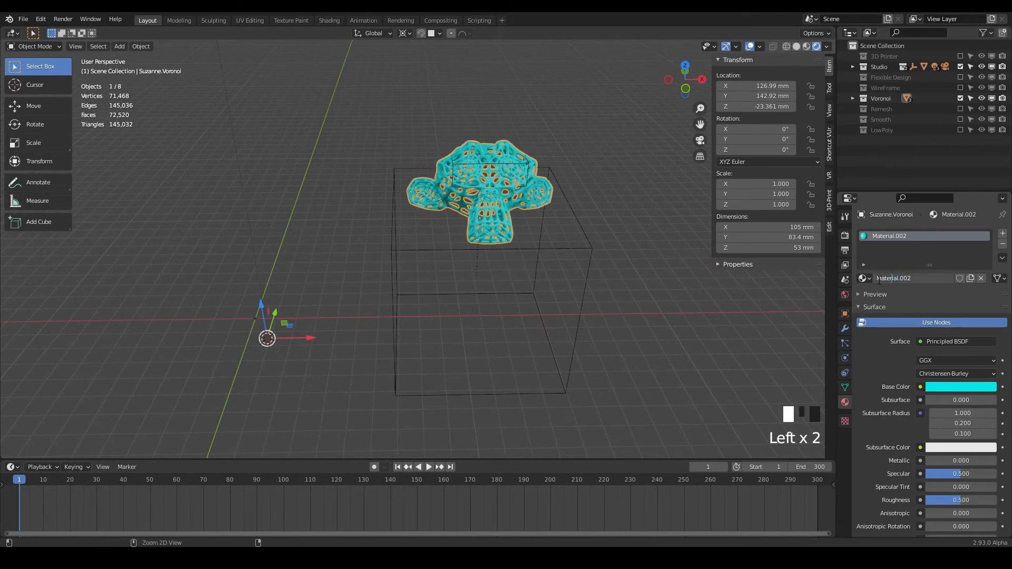
{"action": "double_click", "coordinate": [910, 279]}
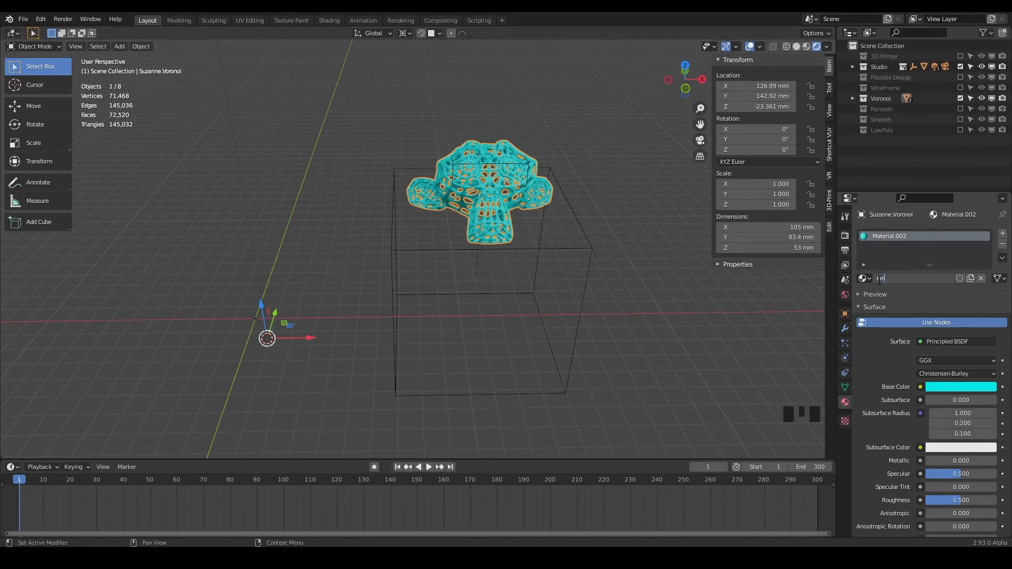
{"action": "type", "text": "Pink"}
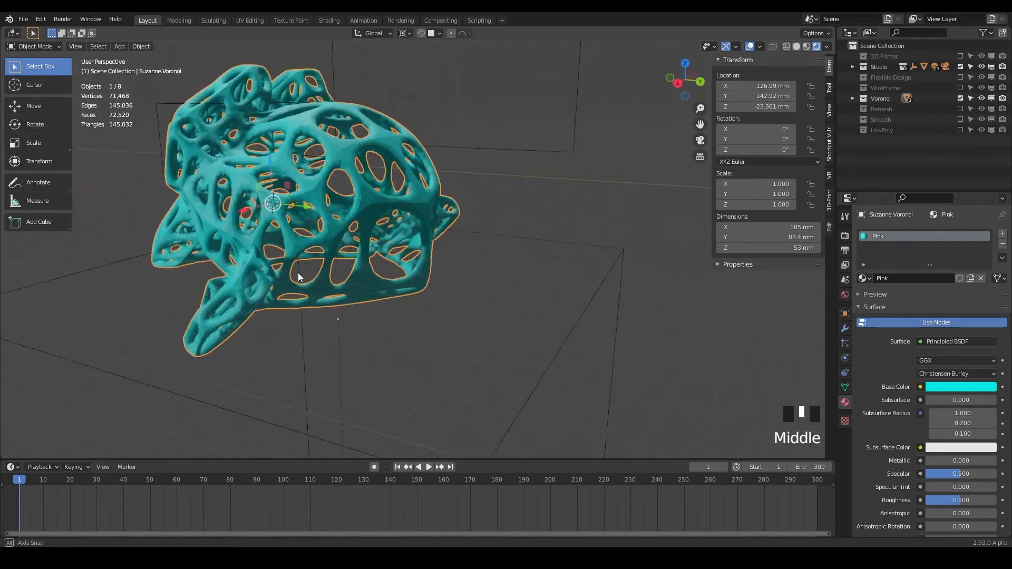
Step: Inspect the cyan Voronoi lattice monkey from several angles and save the file
{"action": "left_click_drag", "start_coordinate": [299, 277], "coordinate": [445, 271]}
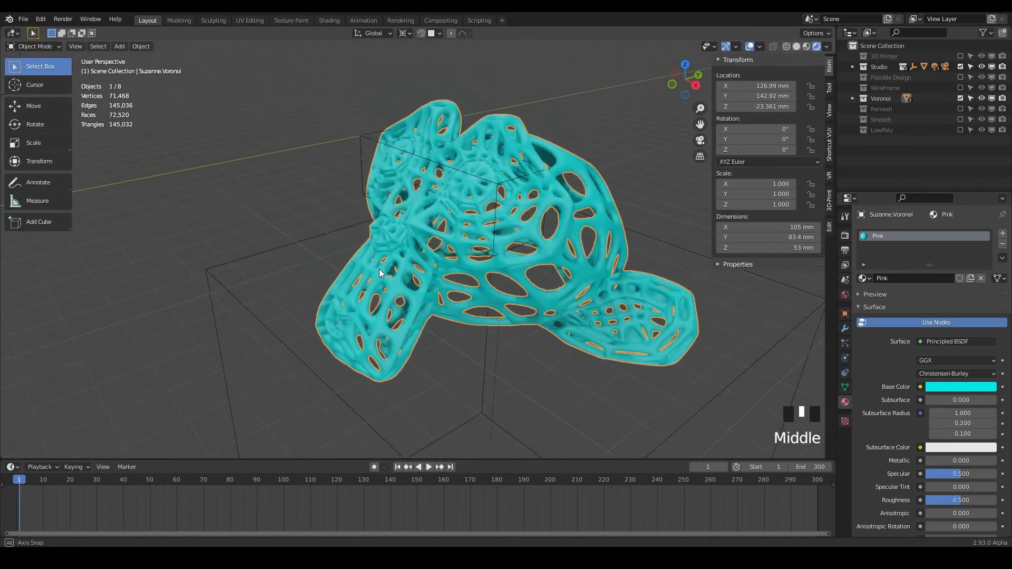
{"action": "left_click_drag", "start_coordinate": [379, 272], "coordinate": [426, 266]}
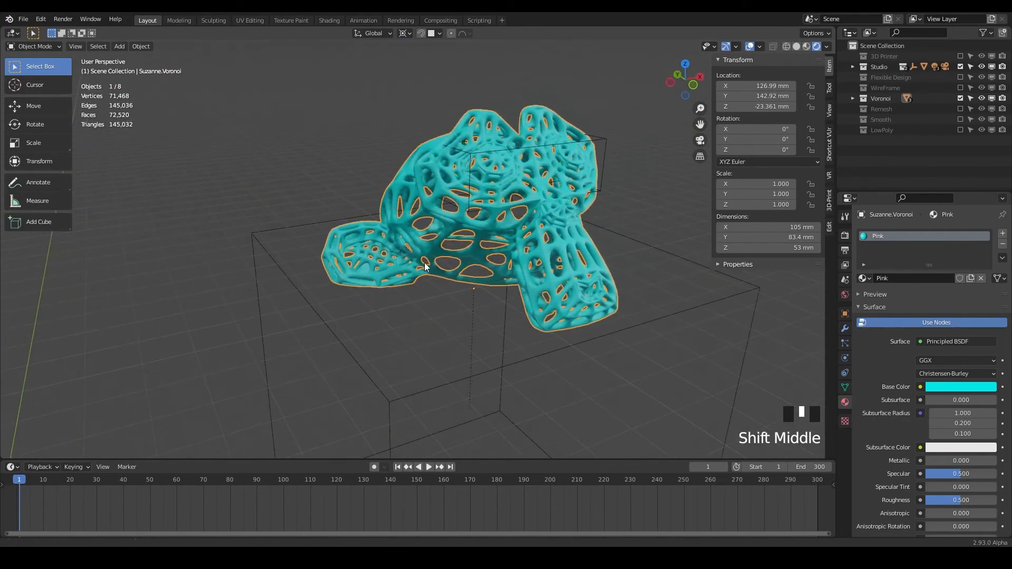
{"action": "scroll", "scroll_direction": "up", "scroll_amount": 3}
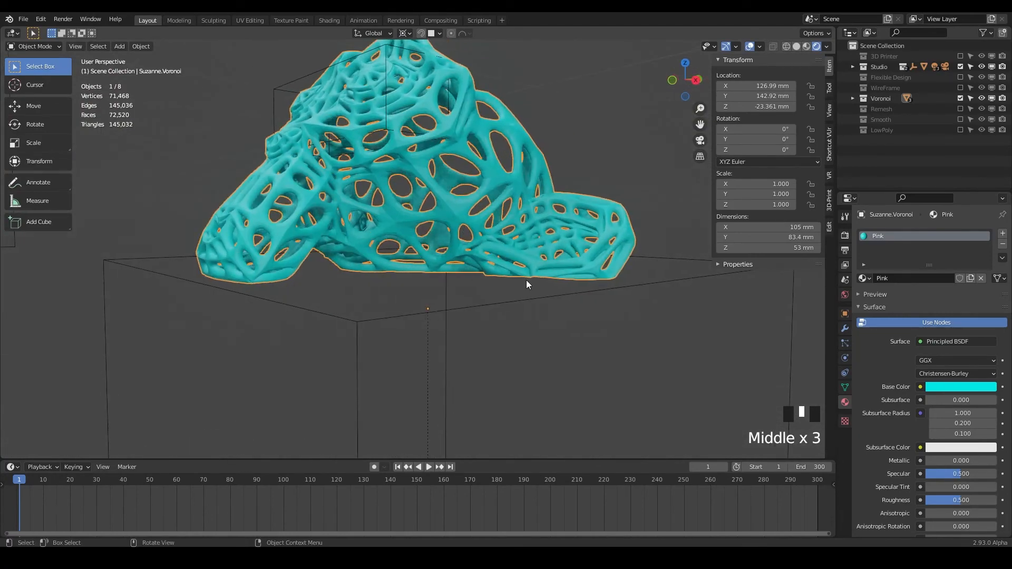
{"action": "scroll", "scroll_direction": "down", "scroll_amount": 3}
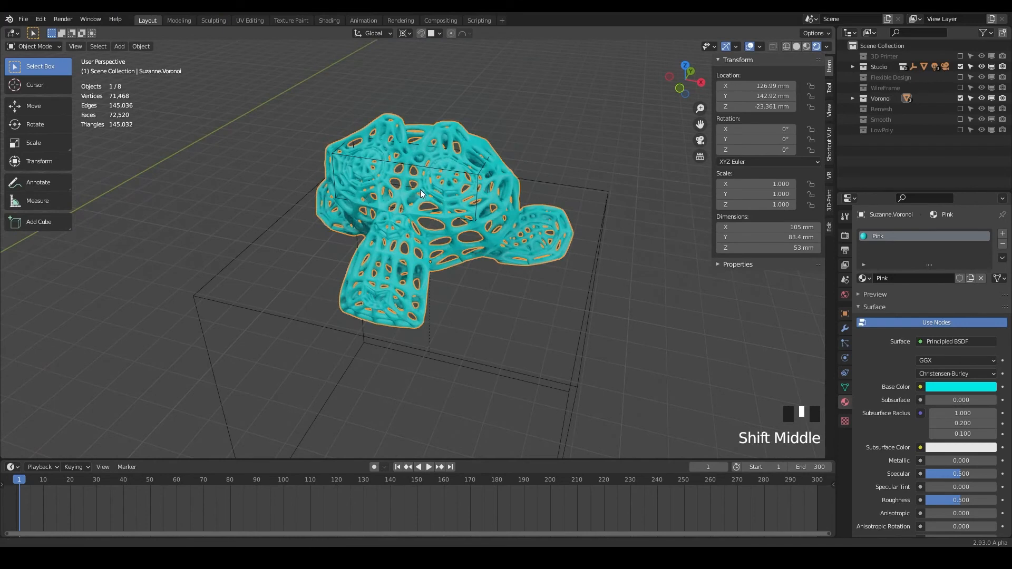
{"action": "left_click_drag", "start_coordinate": [419, 194], "coordinate": [579, 197]}
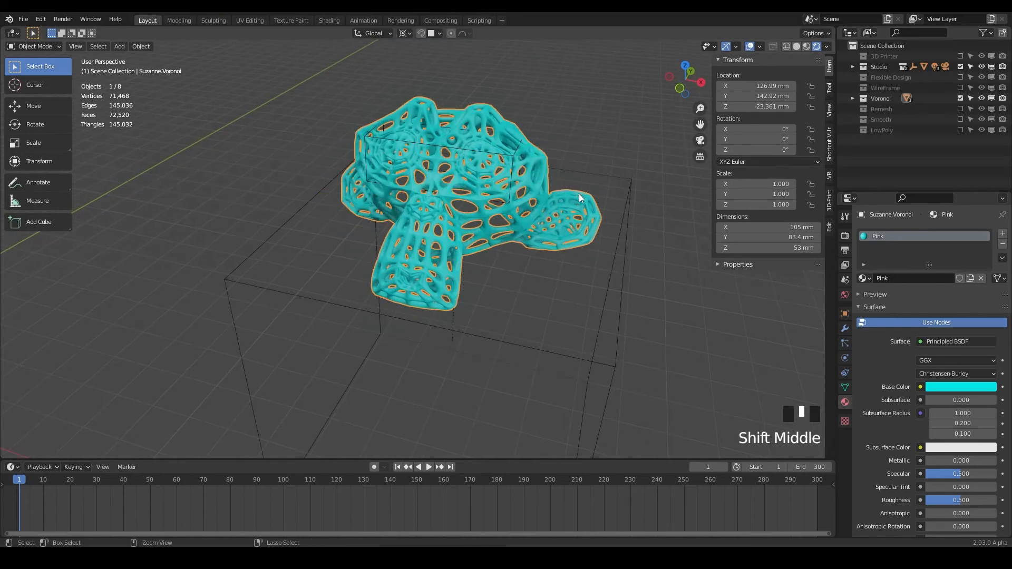
{"action": "key", "text": "ctrl+s"}
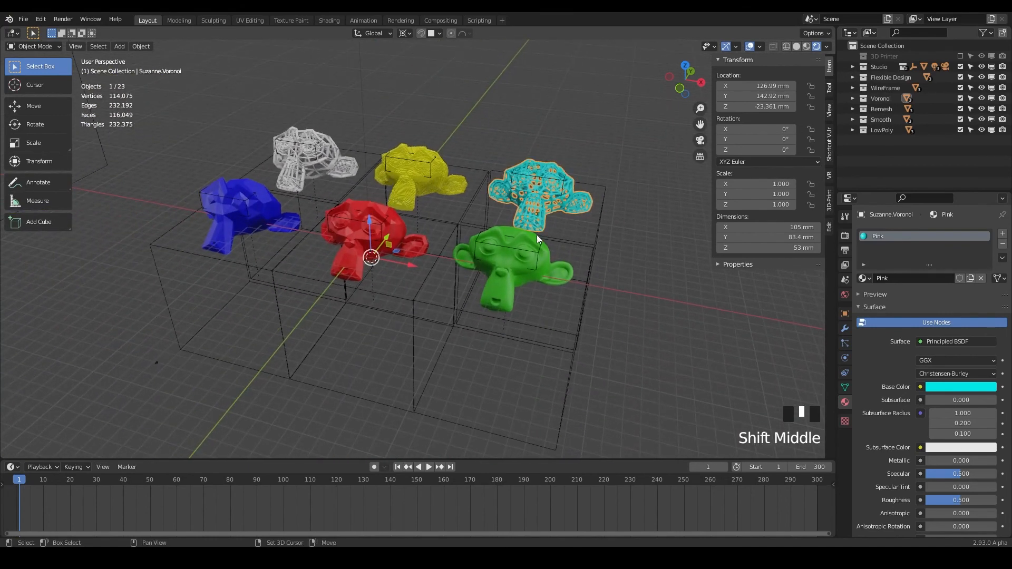
{"action": "left_click_drag", "start_coordinate": [539, 239], "coordinate": [459, 263]}
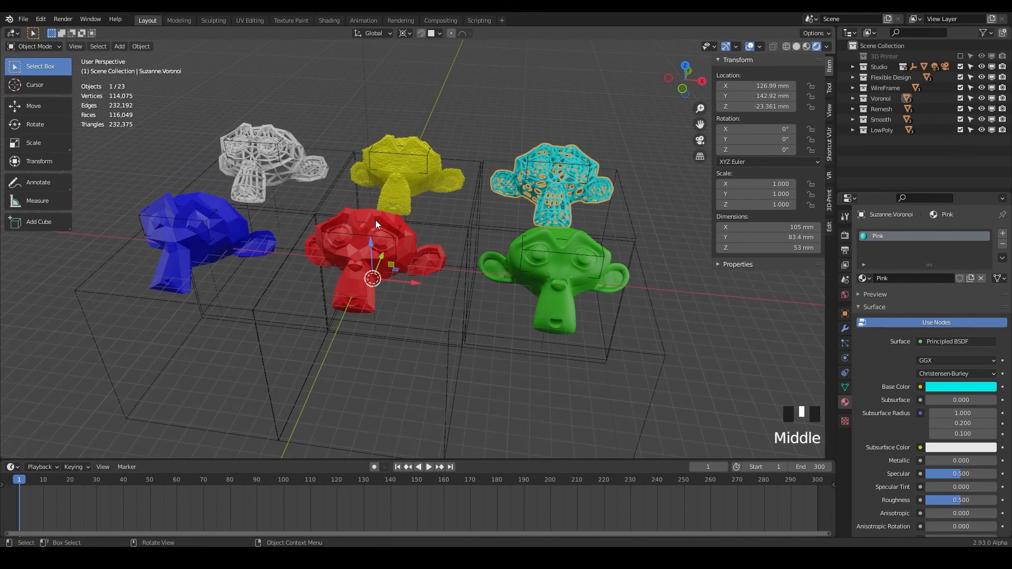
{"action": "mouse_move", "coordinate": [413, 252]}
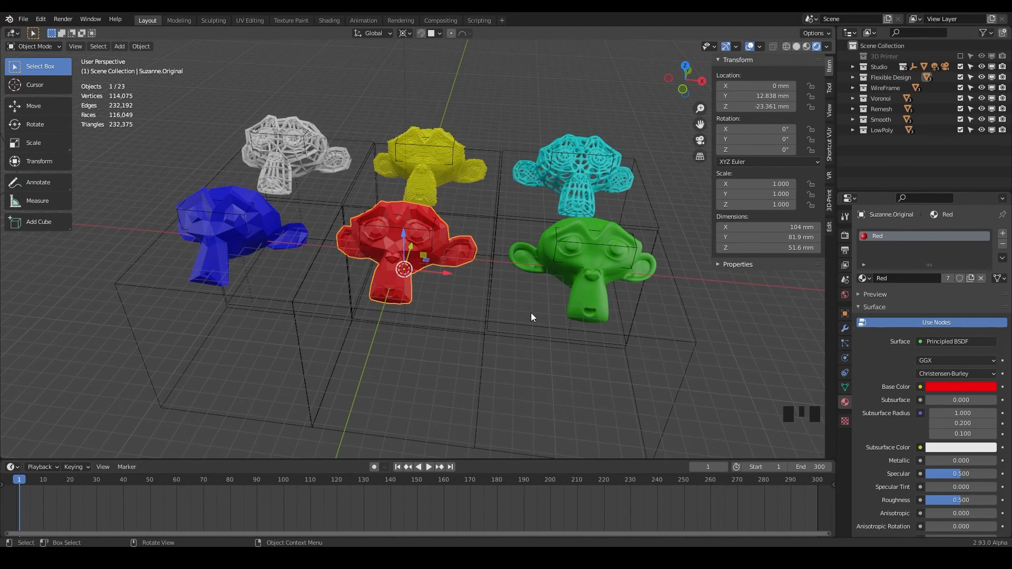
{"action": "mouse_move", "coordinate": [528, 321]}
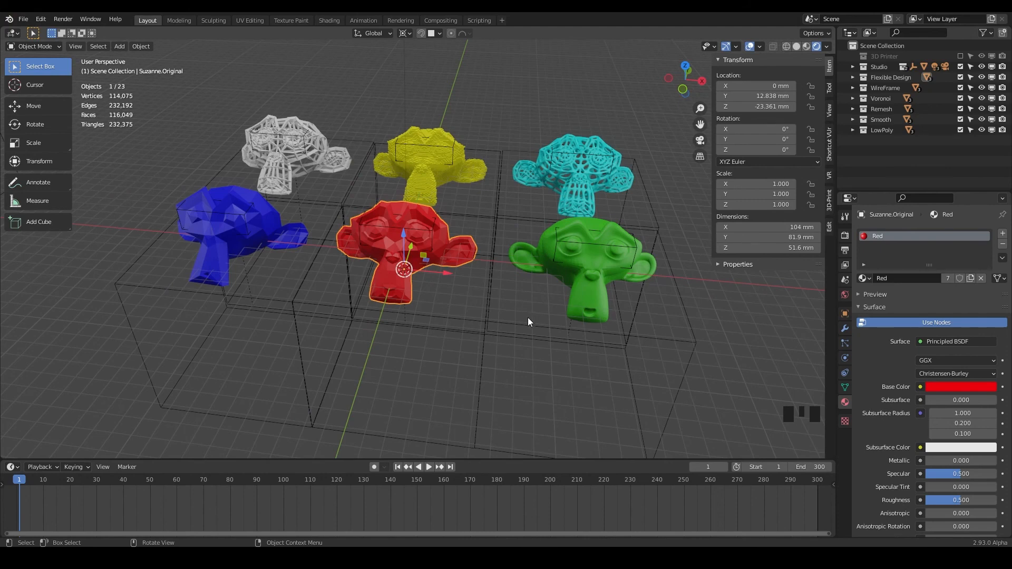